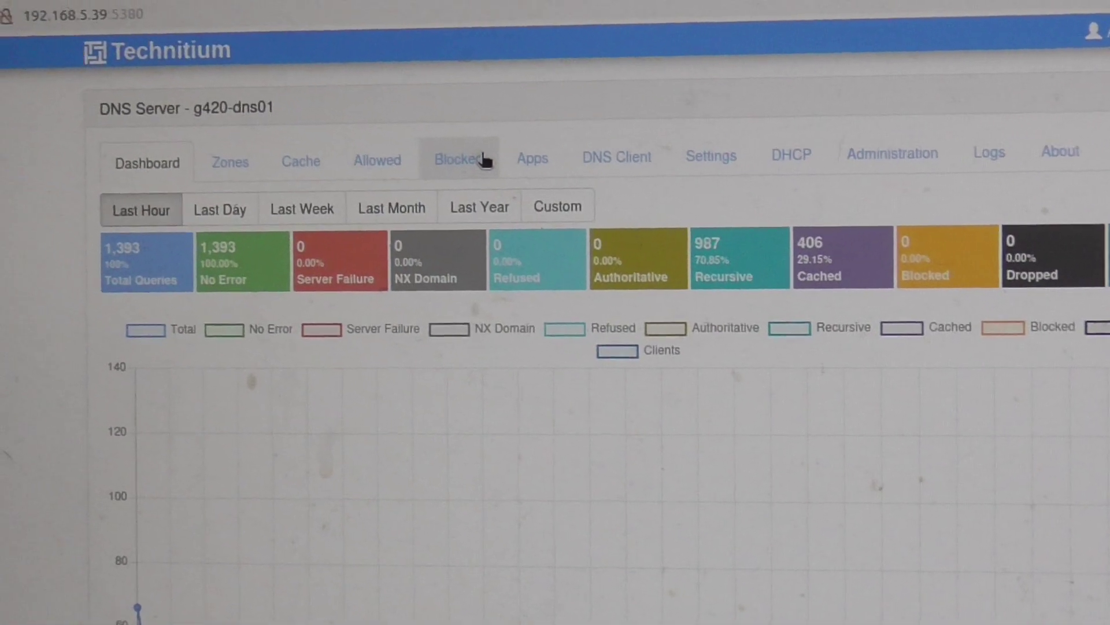
View the blocked zone record details for tiktok.com in the Blocked list.
{"action": "left_click", "coordinate": [456, 157]}
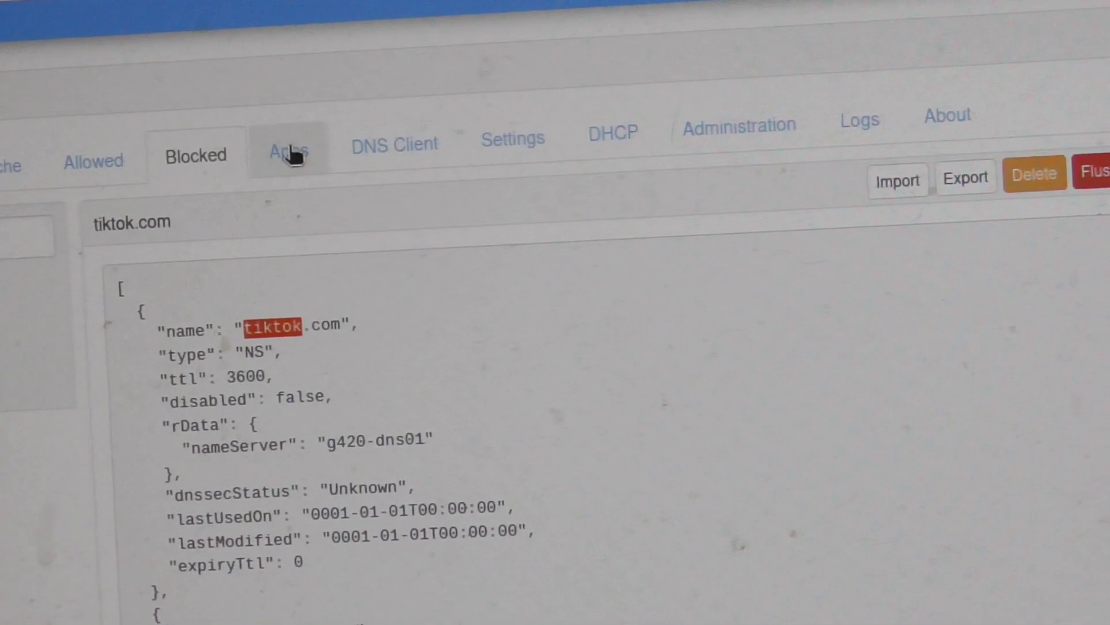
View the installed DNS apps before moving to the zones list.
{"action": "left_click", "coordinate": [286, 152]}
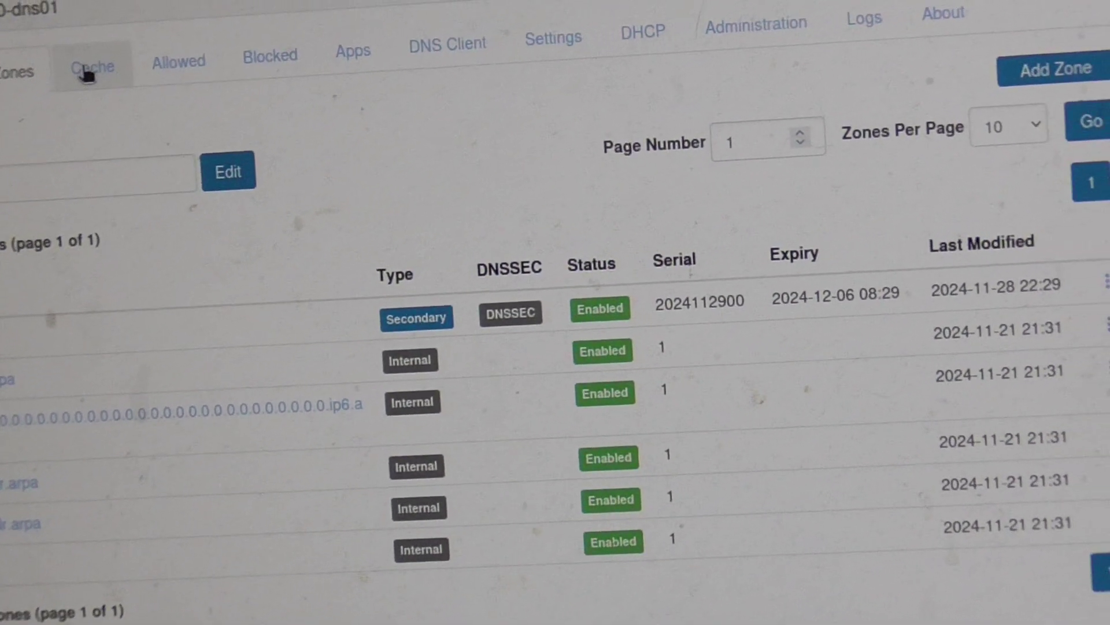
Browse the cached top-level domains and root name server records in the Cache view.
{"action": "left_click", "coordinate": [93, 60]}
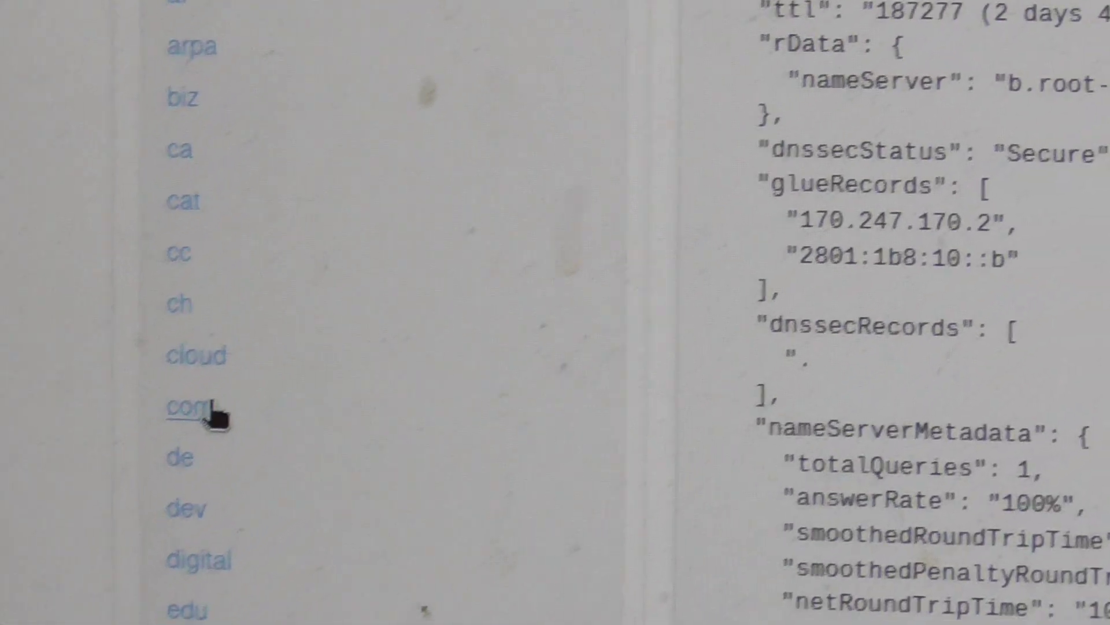
{"action": "left_click", "coordinate": [185, 407]}
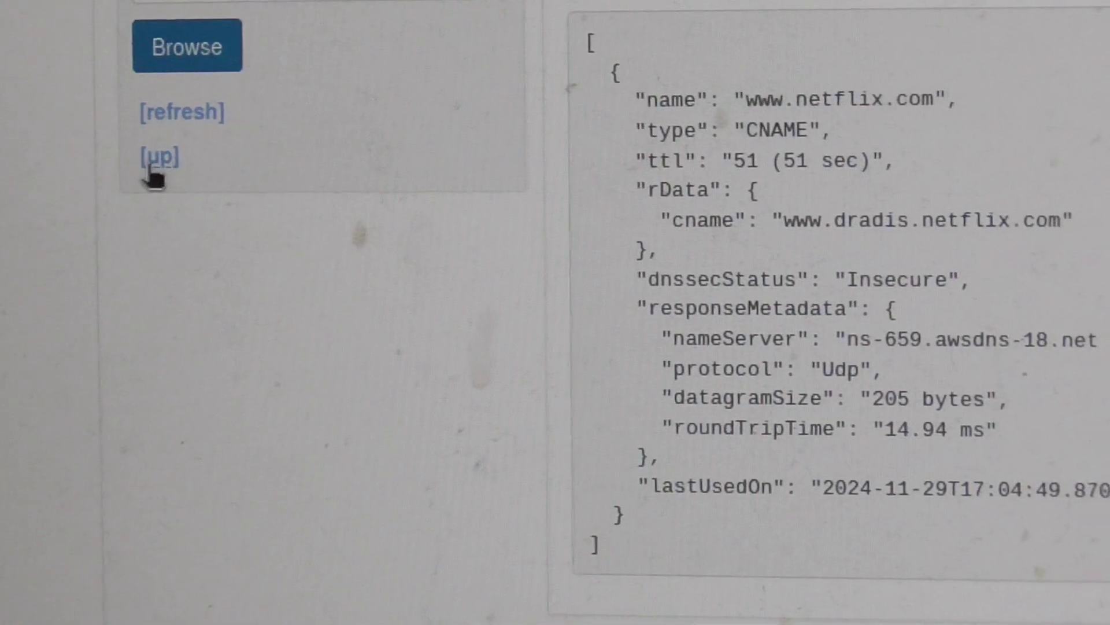
Return to the com level and view youtube.com's cached A and NS records and subdomains.
{"action": "left_click", "coordinate": [160, 157]}
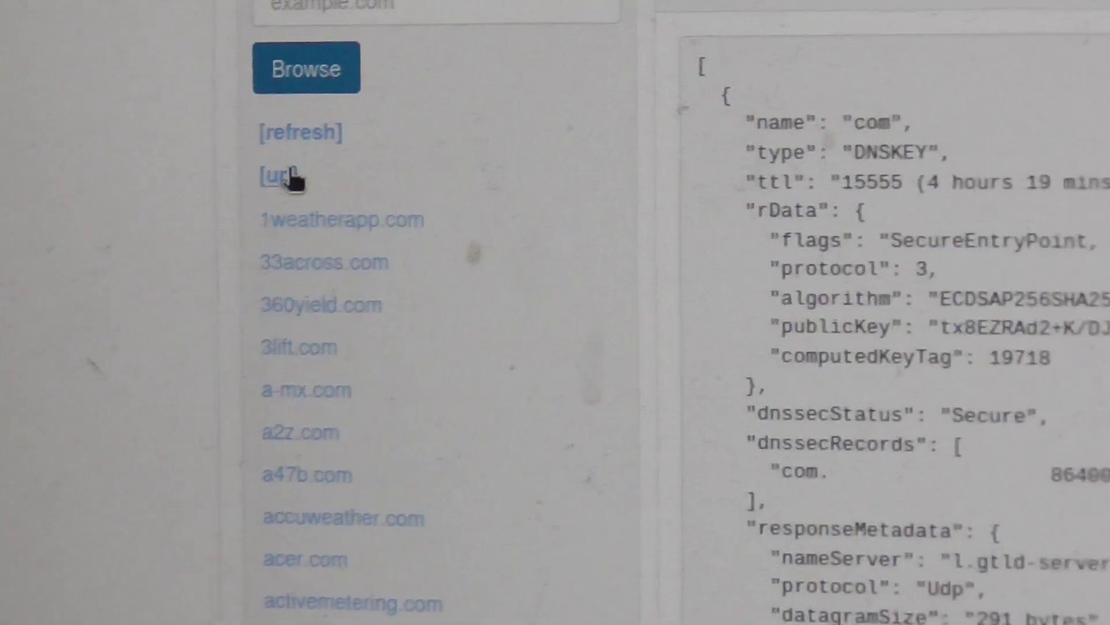
{"action": "scroll", "scroll_direction": "down", "scroll_amount": 3}
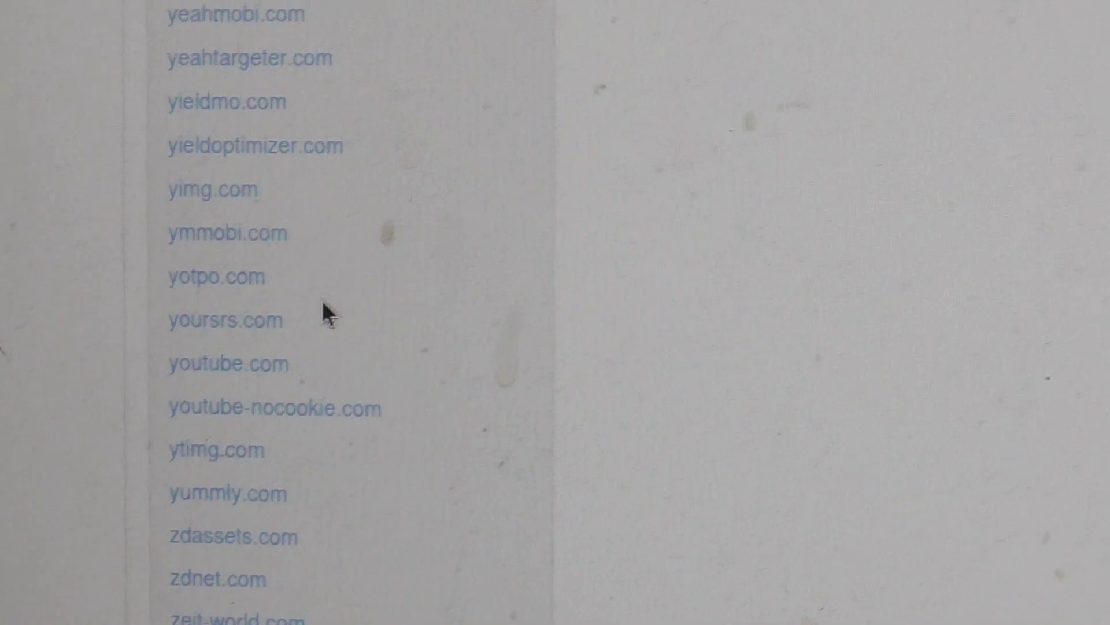
{"action": "left_click", "coordinate": [223, 363]}
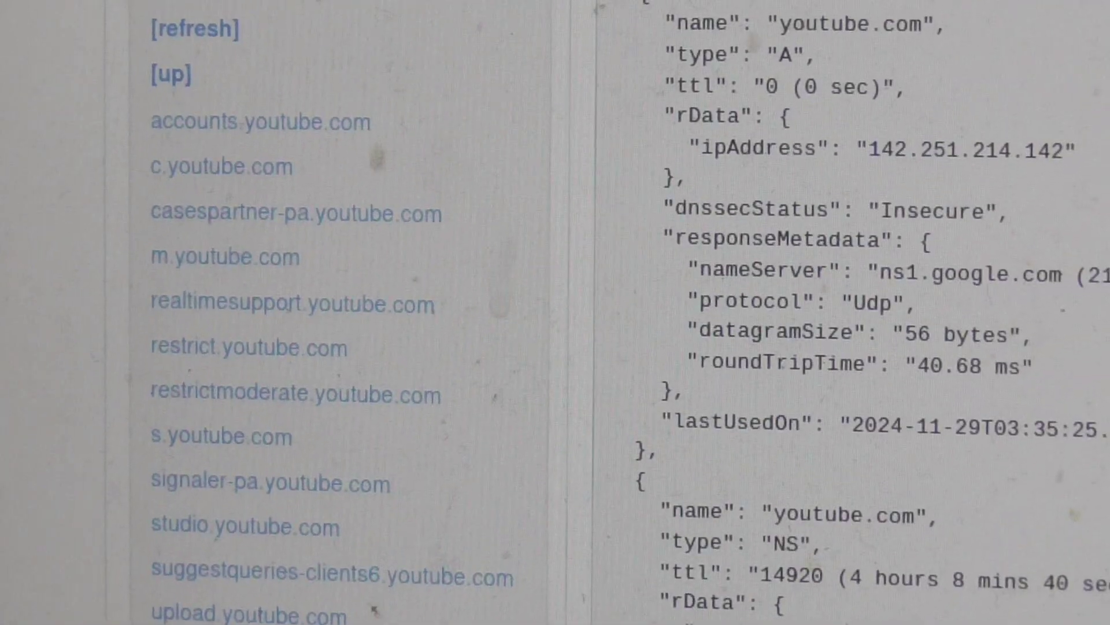